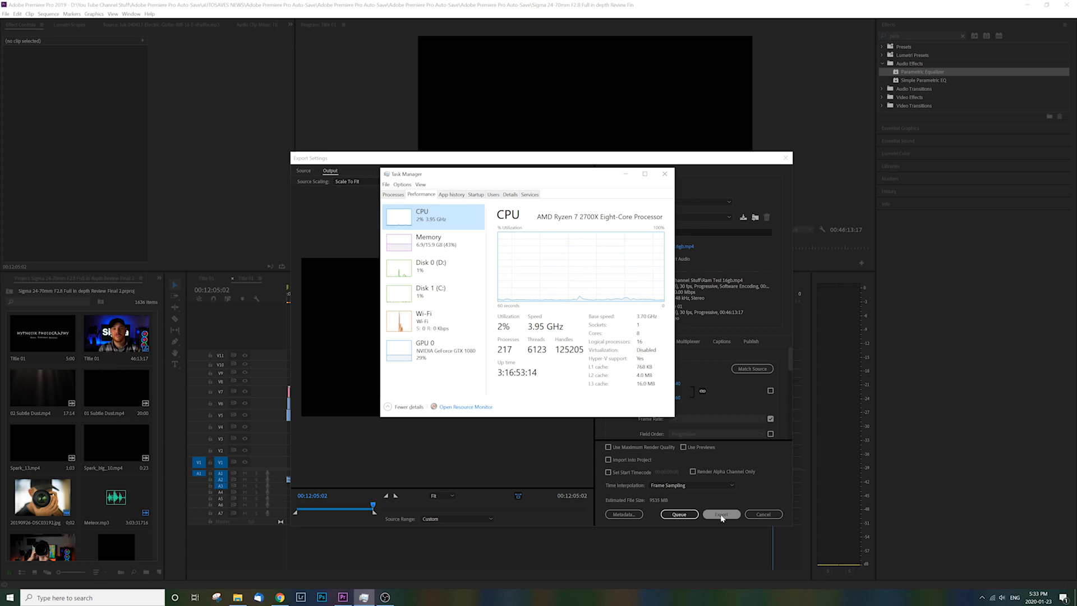
Render the sequence to H.264 as Ram Test 16gb.mp4 for the 16 GB RAM test
{"action": "left_click", "coordinate": [720, 514]}
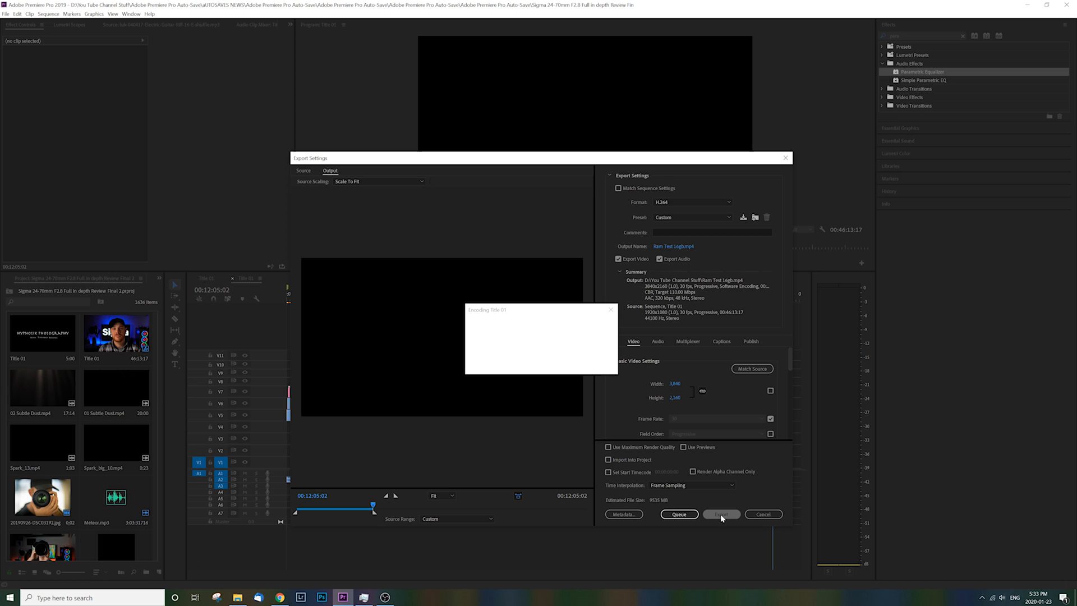
{"action": "left_click", "coordinate": [722, 514]}
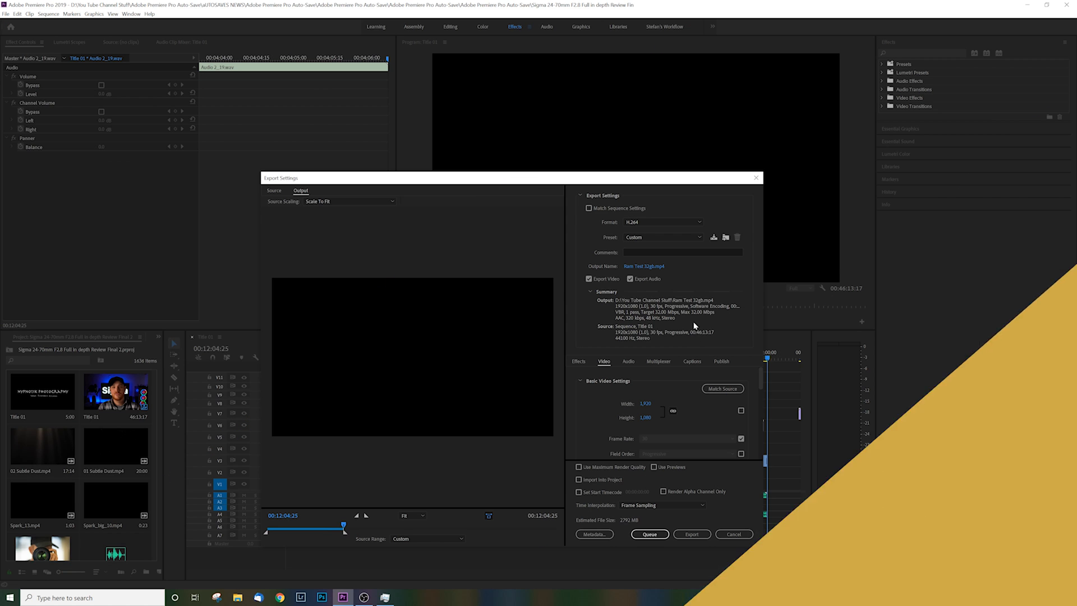
Keep the H.264 preset and render Ram Test 32gb.mp4 for the 32 GB RAM test
{"action": "left_click", "coordinate": [698, 236]}
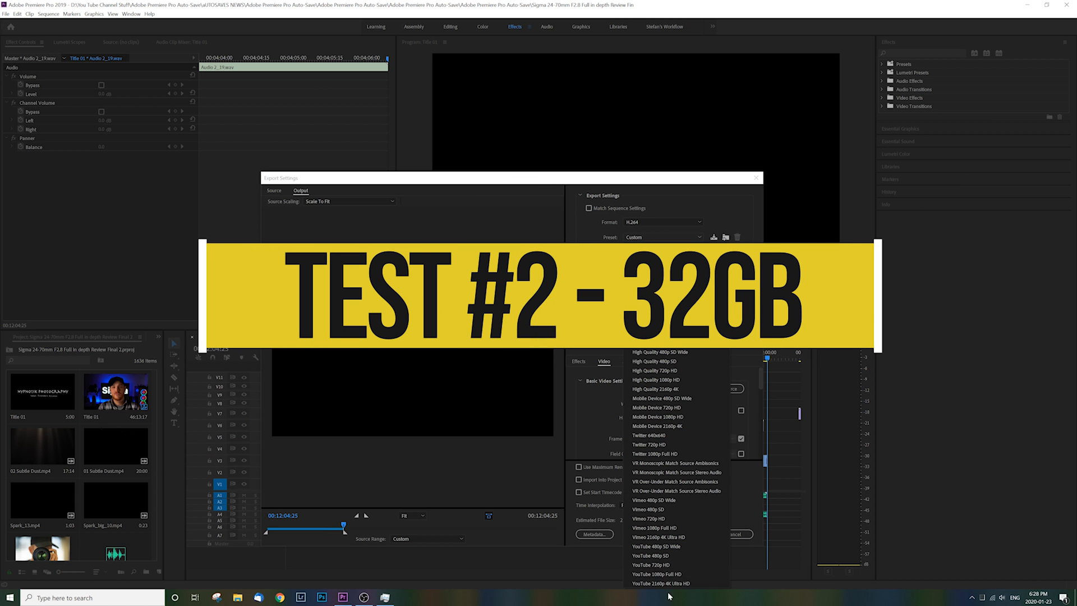
{"action": "left_click", "coordinate": [660, 583]}
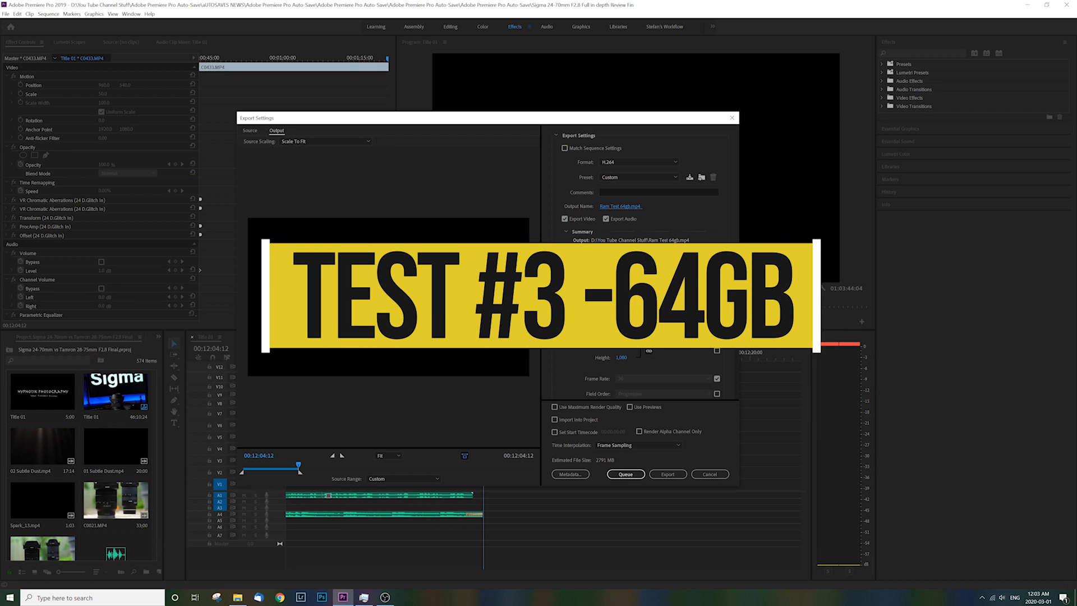
Keep the Custom H.264 preset and render Ram Test 64gb.mp4 for the 64 GB RAM test
{"action": "left_click", "coordinate": [637, 177]}
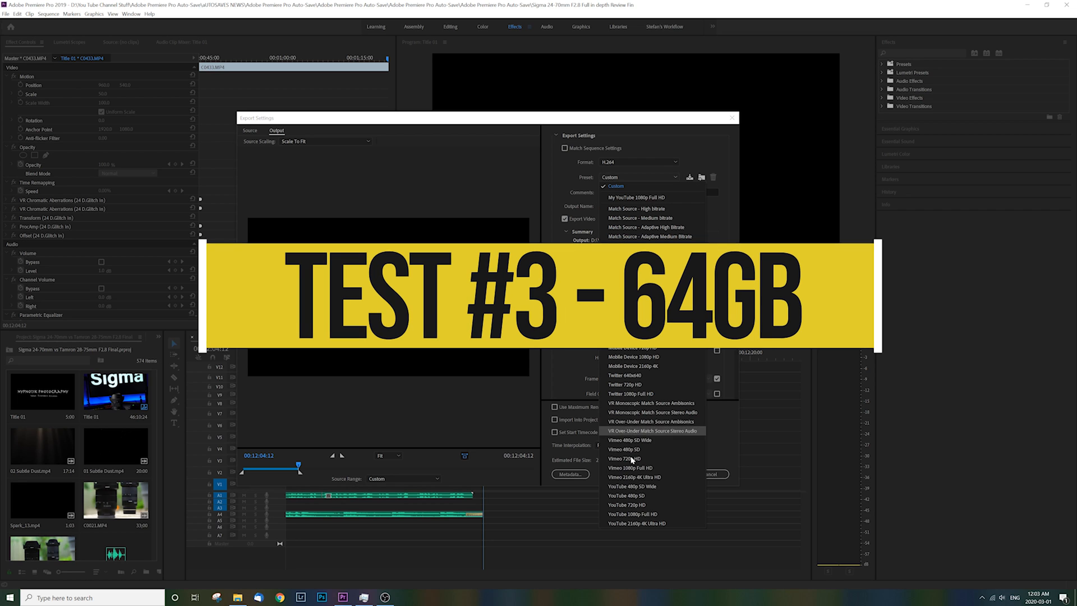
{"action": "left_click", "coordinate": [637, 523]}
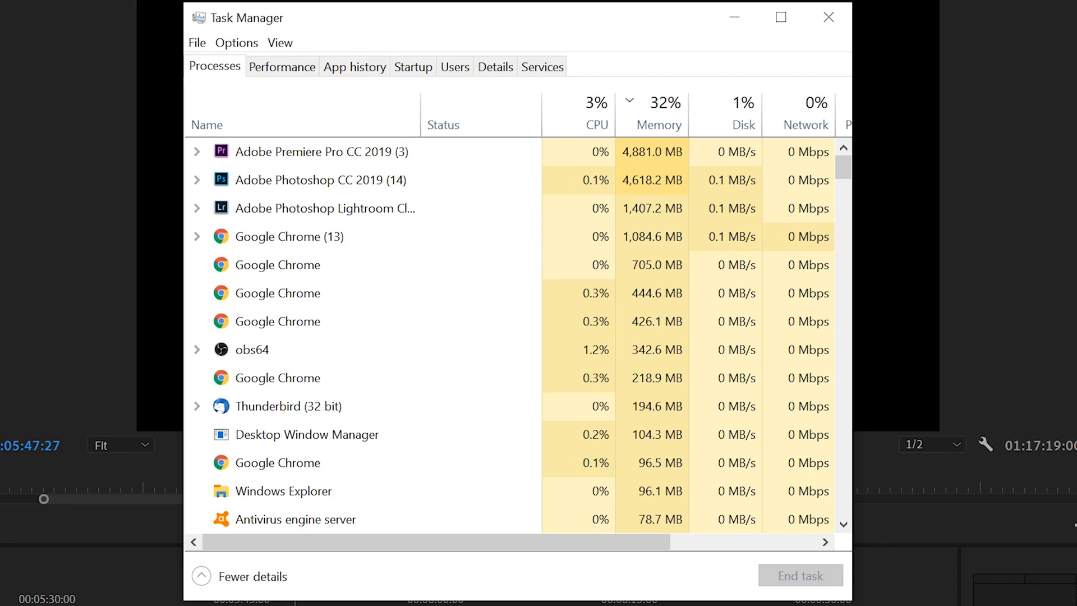
View Task Manager's Performance graphs showing 20.6 of 63.9 GB memory in use
{"action": "left_click", "coordinate": [282, 66]}
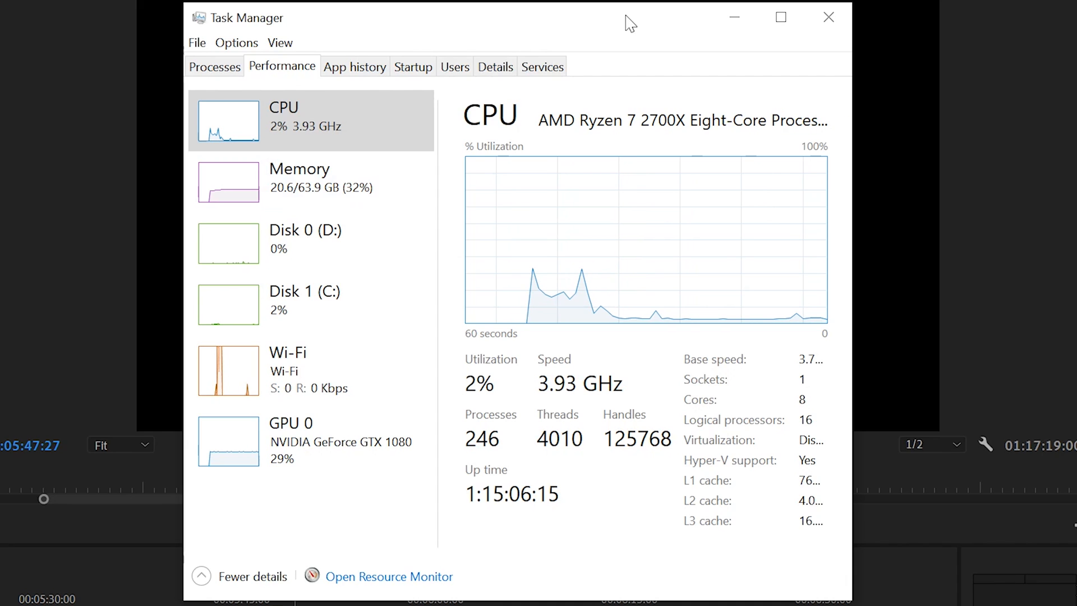